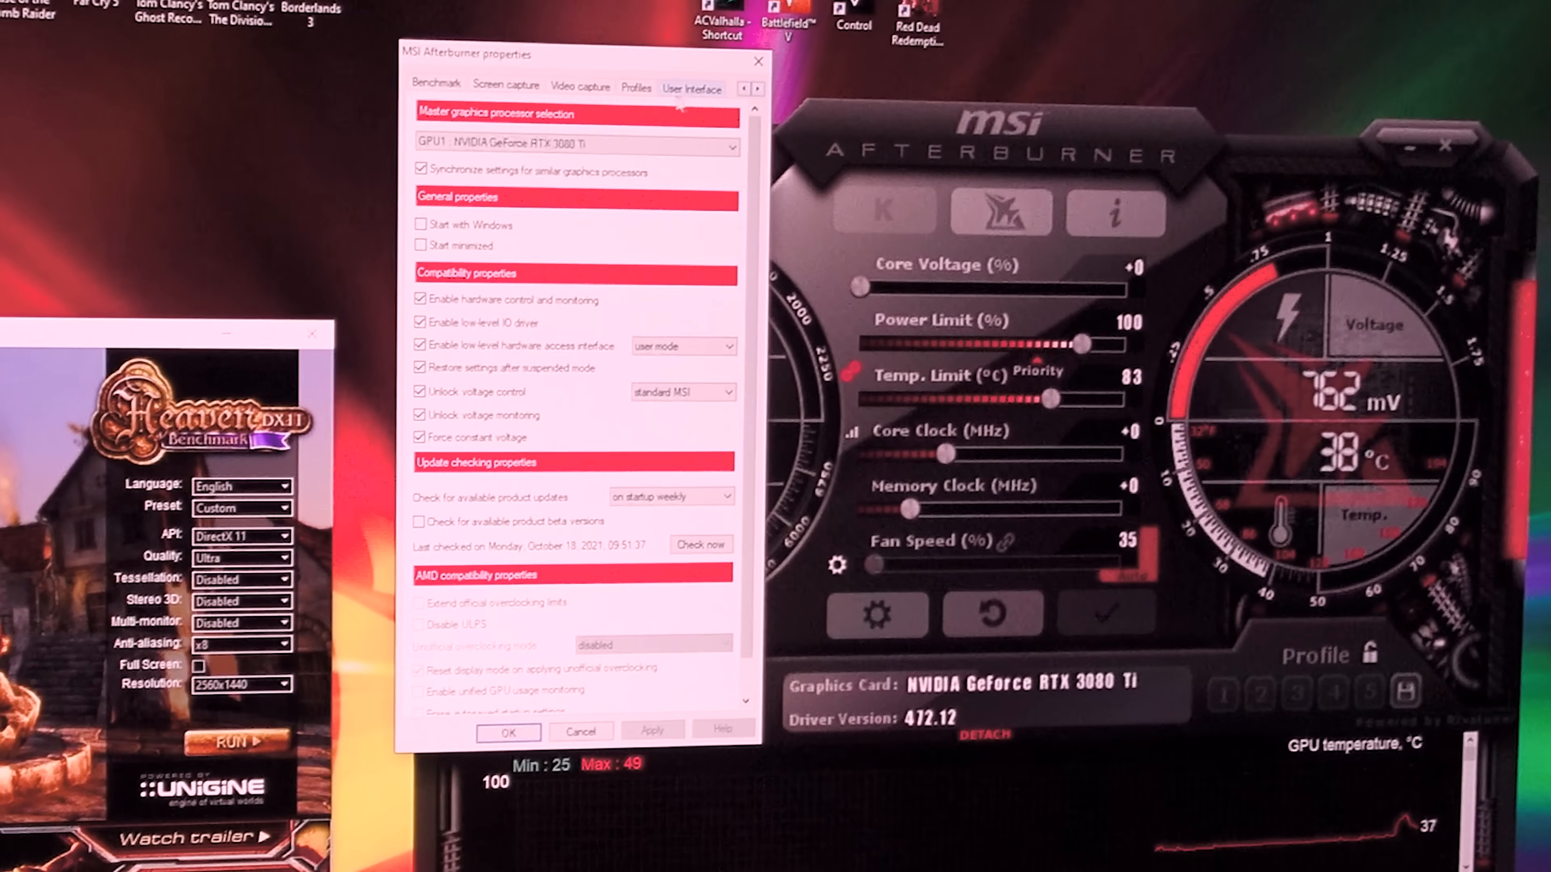
Switch the Afterburner properties dialog to the User Interface settings with the skin options
left_click(691, 88)
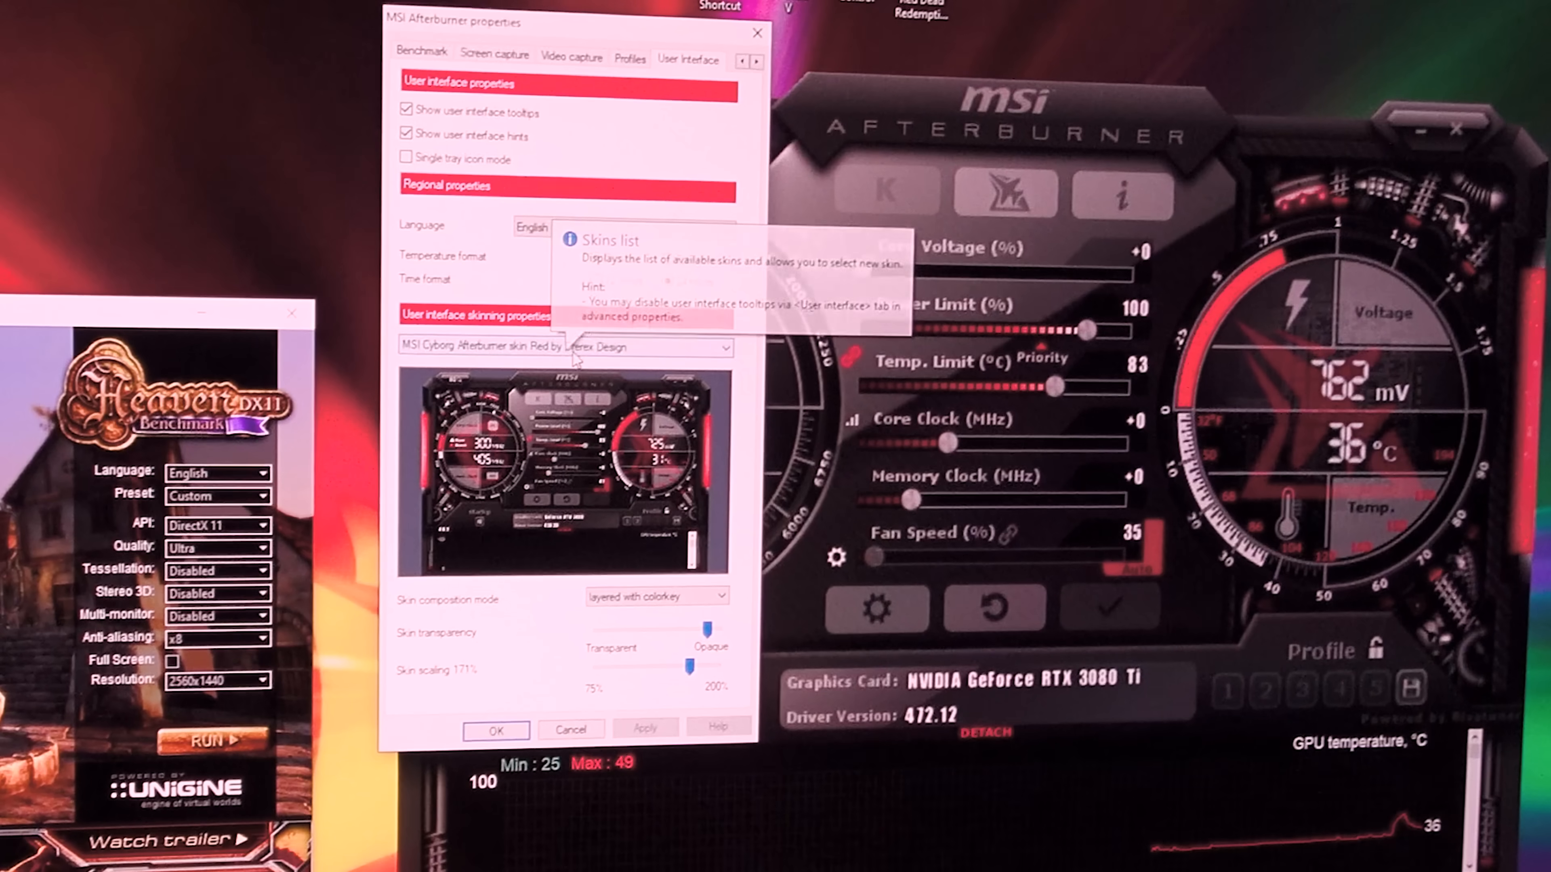
Replace the red Cyborg skin with 'Default MSI Afterburner v3 skin - big edition' from the skins list
left_click(723, 347)
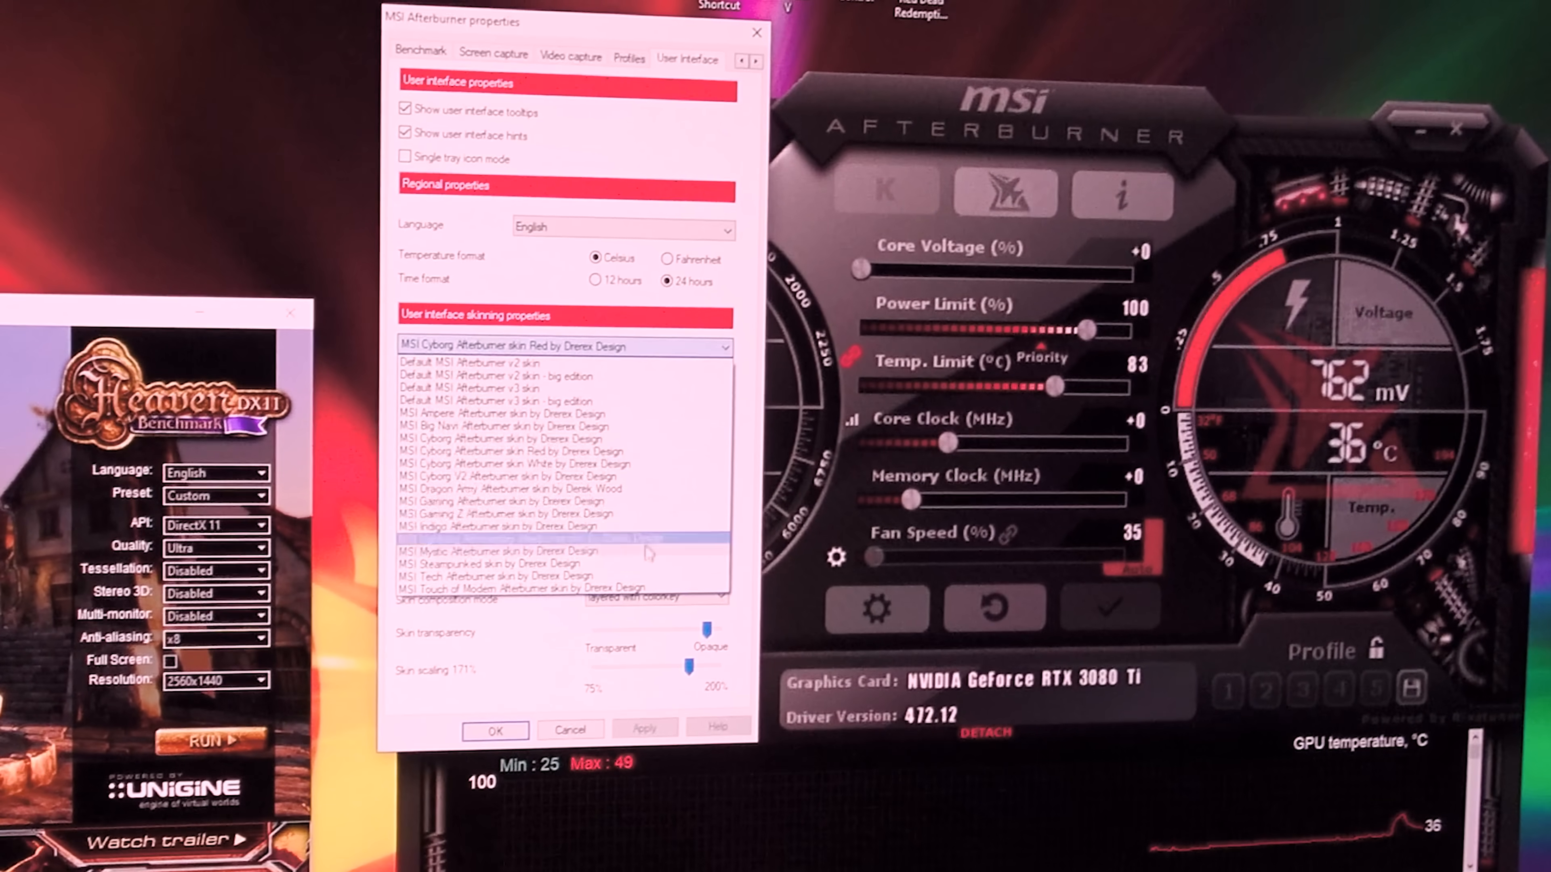
left_click(515, 462)
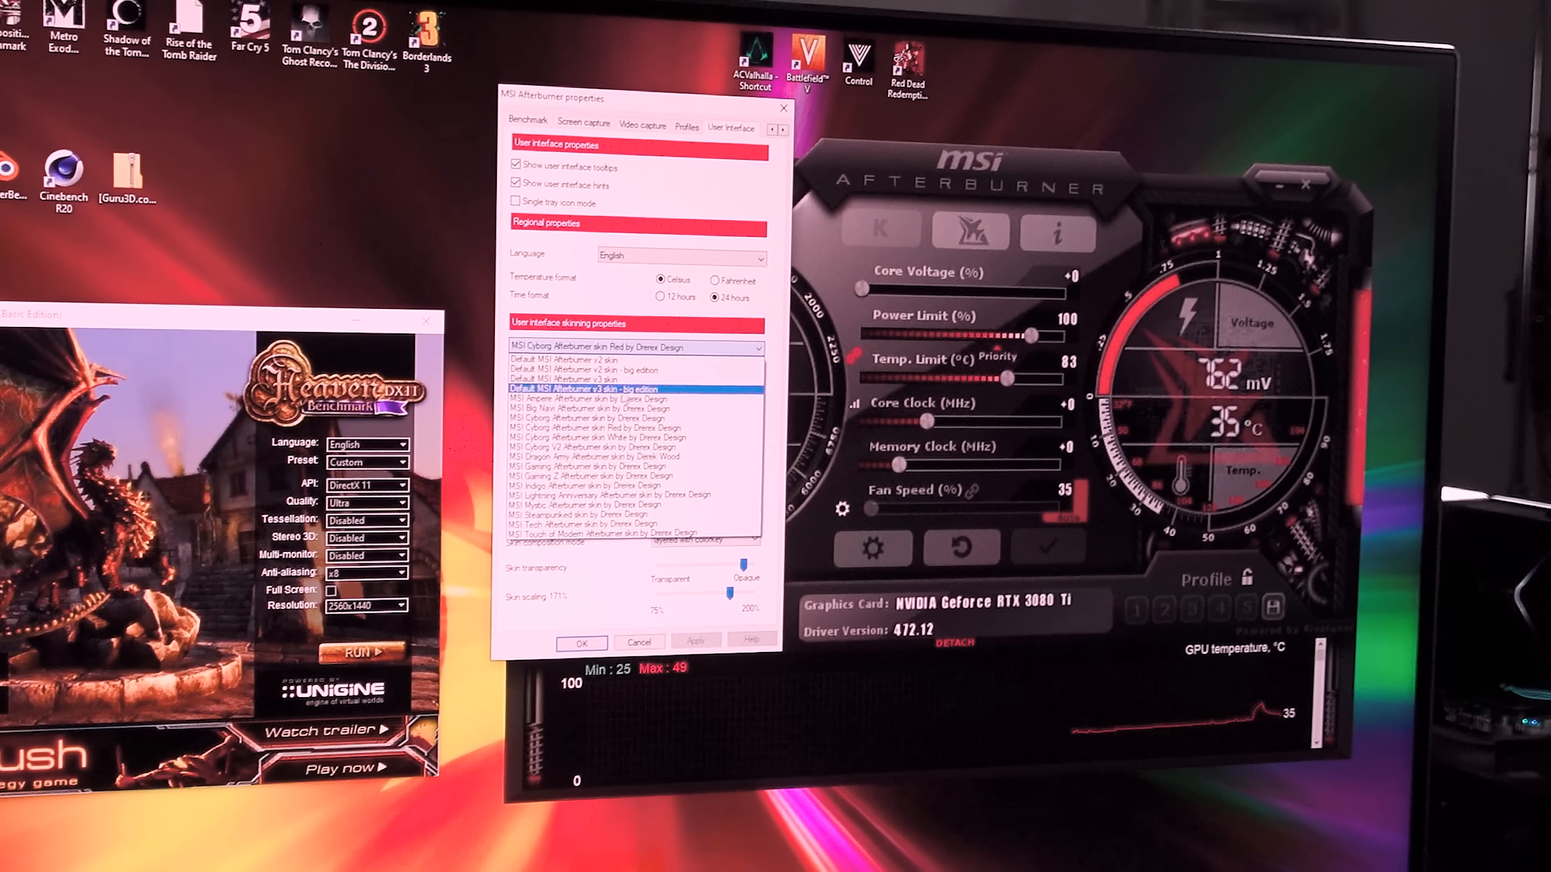
left_click(600, 388)
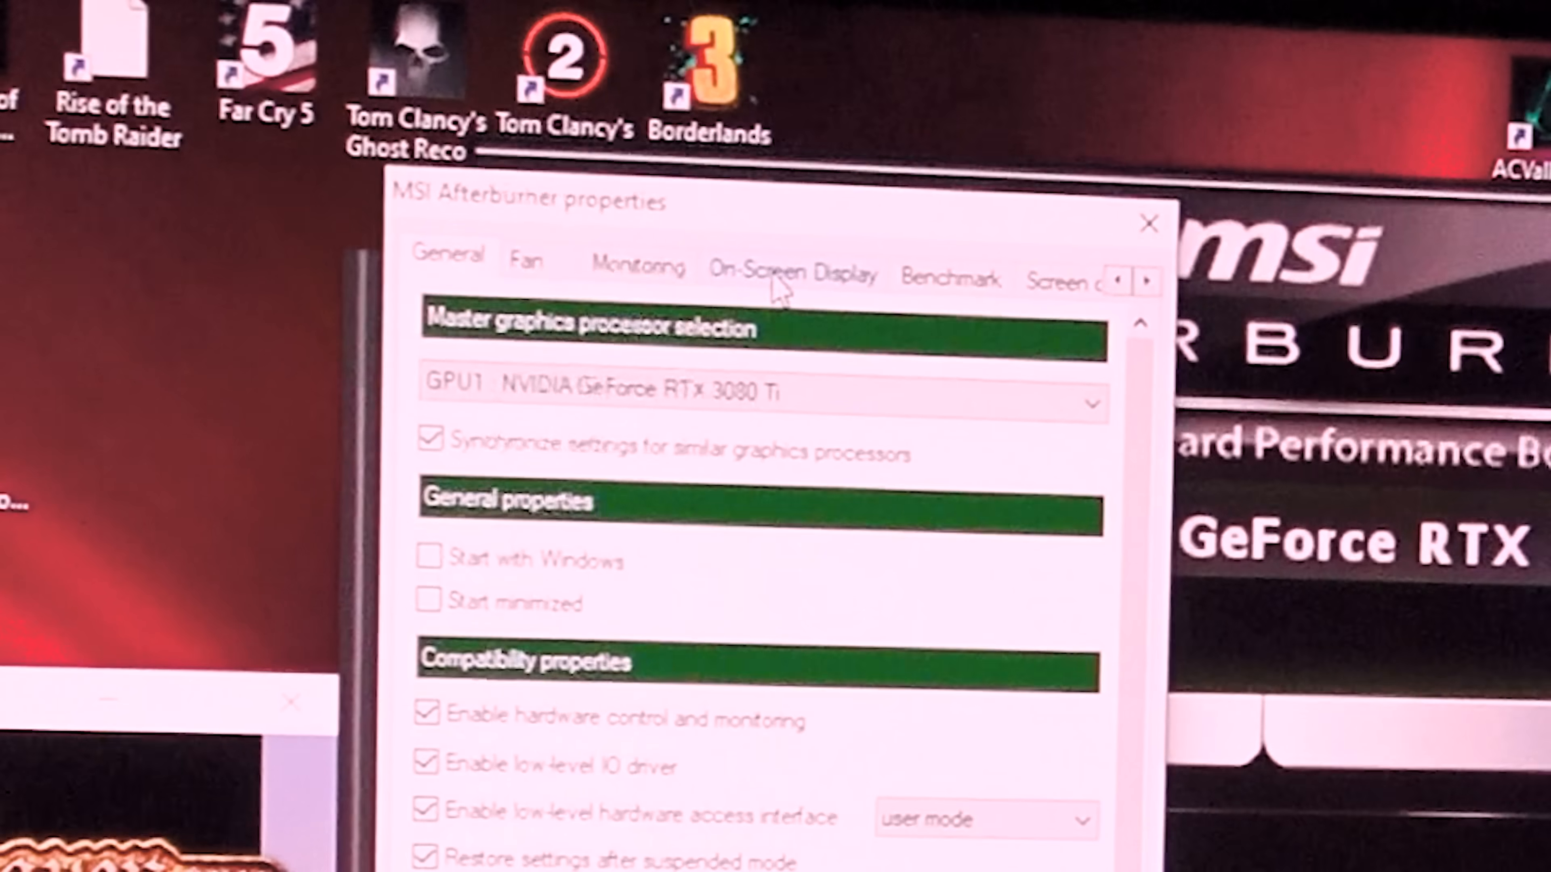
Check the On-Screen Display settings, then bring up the hardware monitor window's context menu
left_click(790, 272)
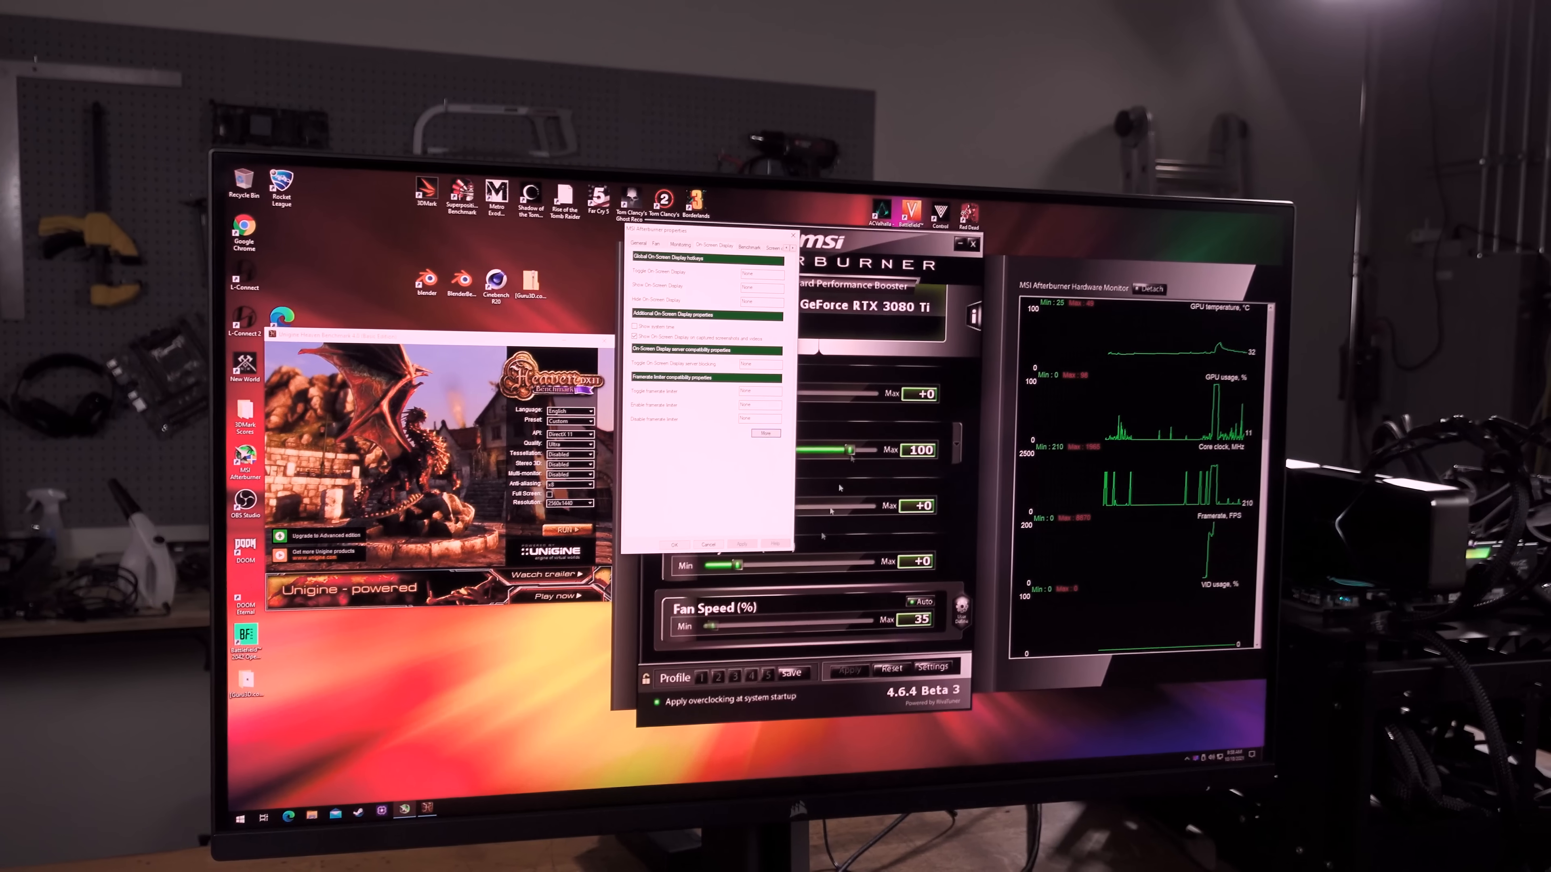
left_click(680, 237)
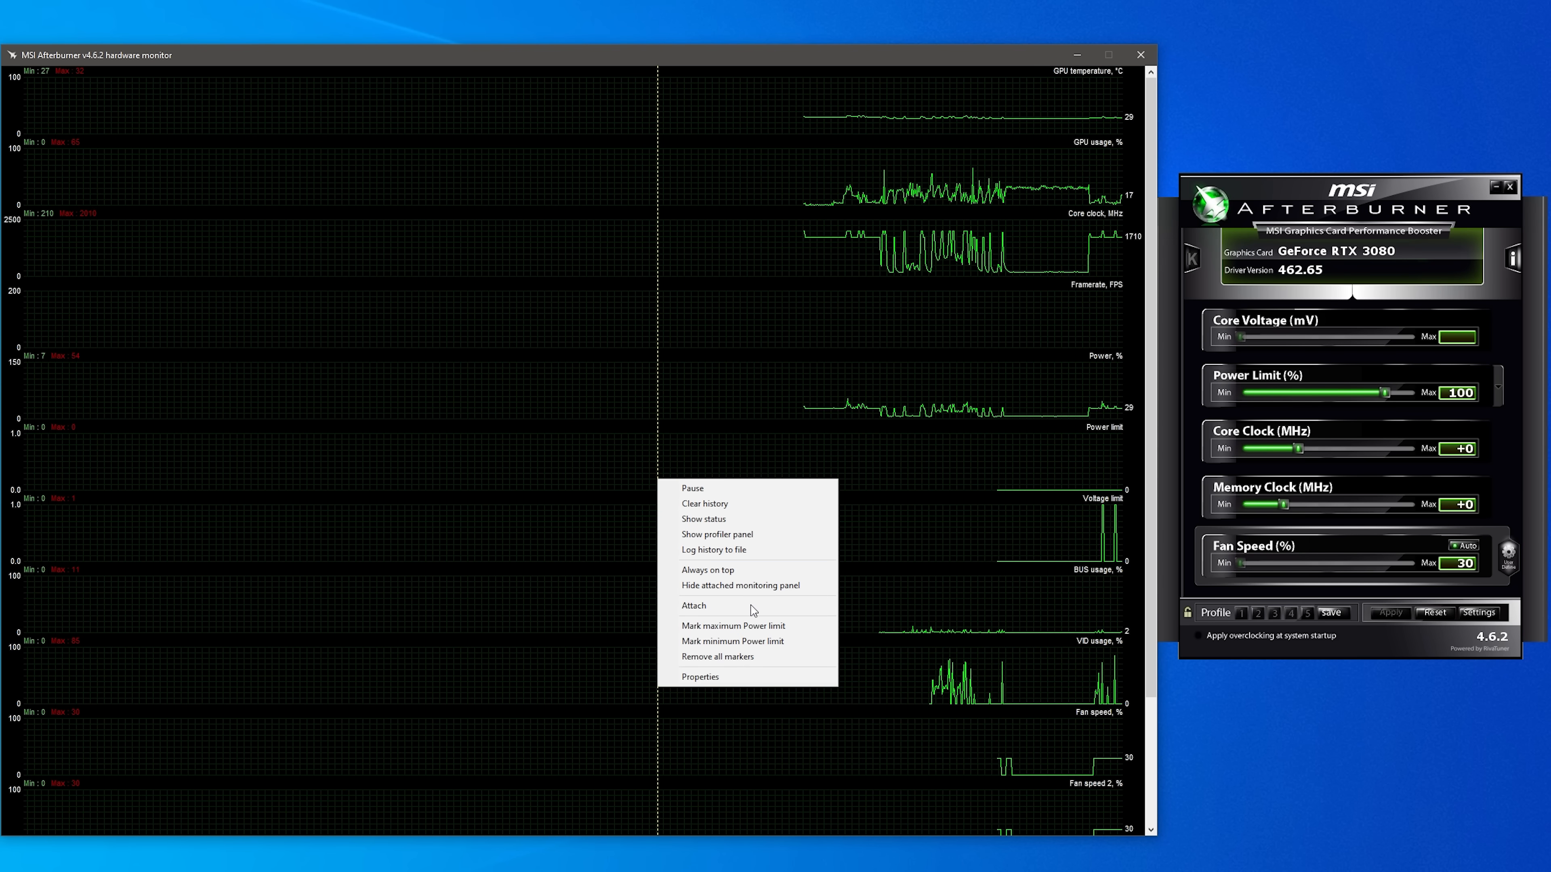
In the hardware monitor's Monitoring properties, select the Power limit graph among the active graphs
left_click(700, 677)
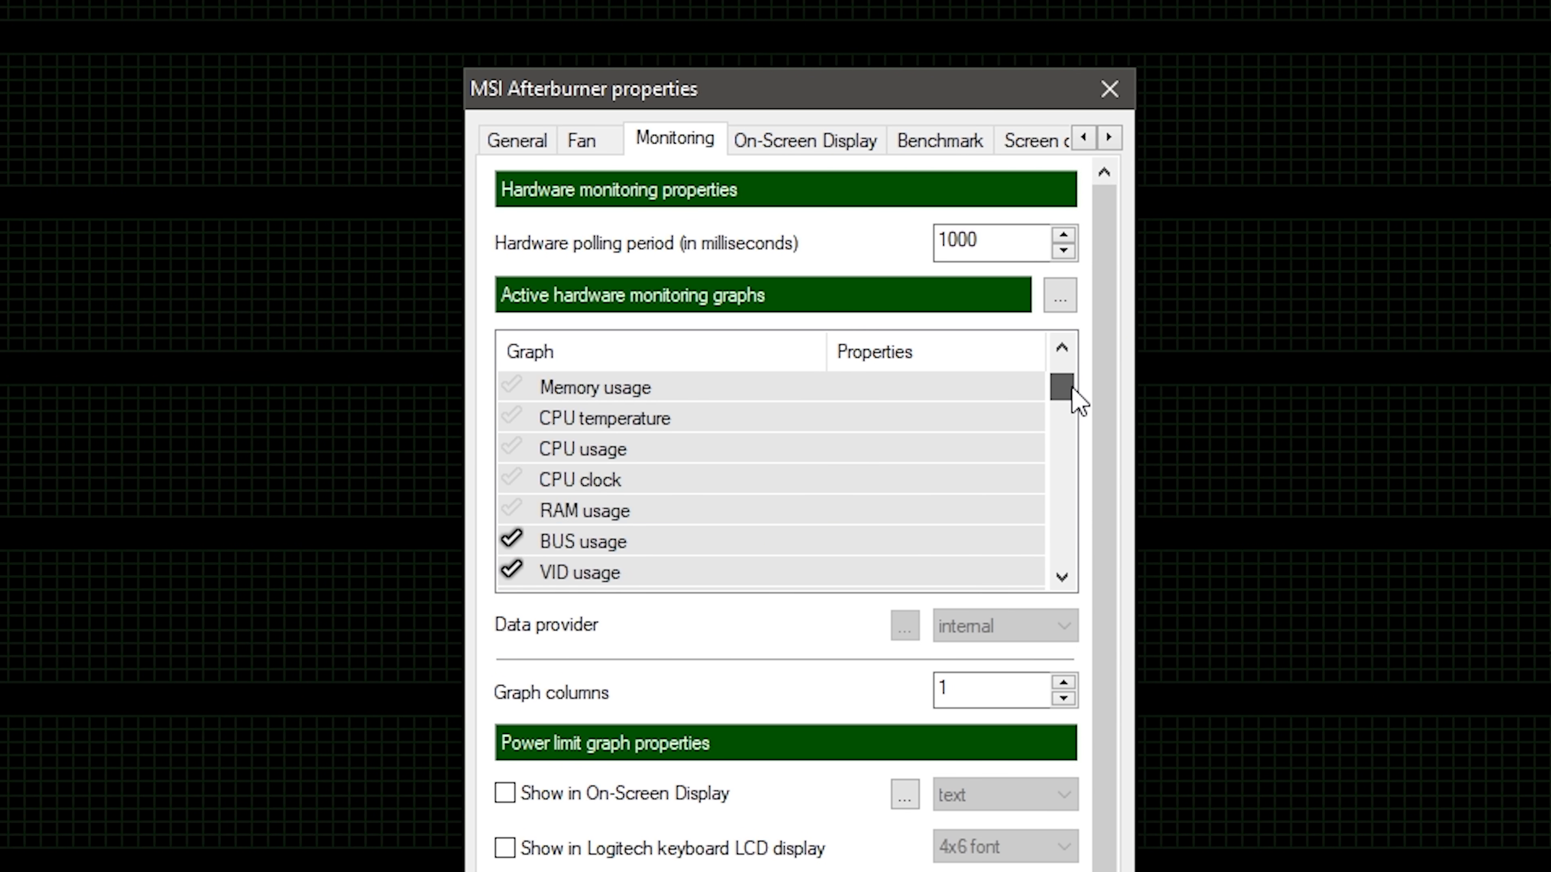
left_click(578, 448)
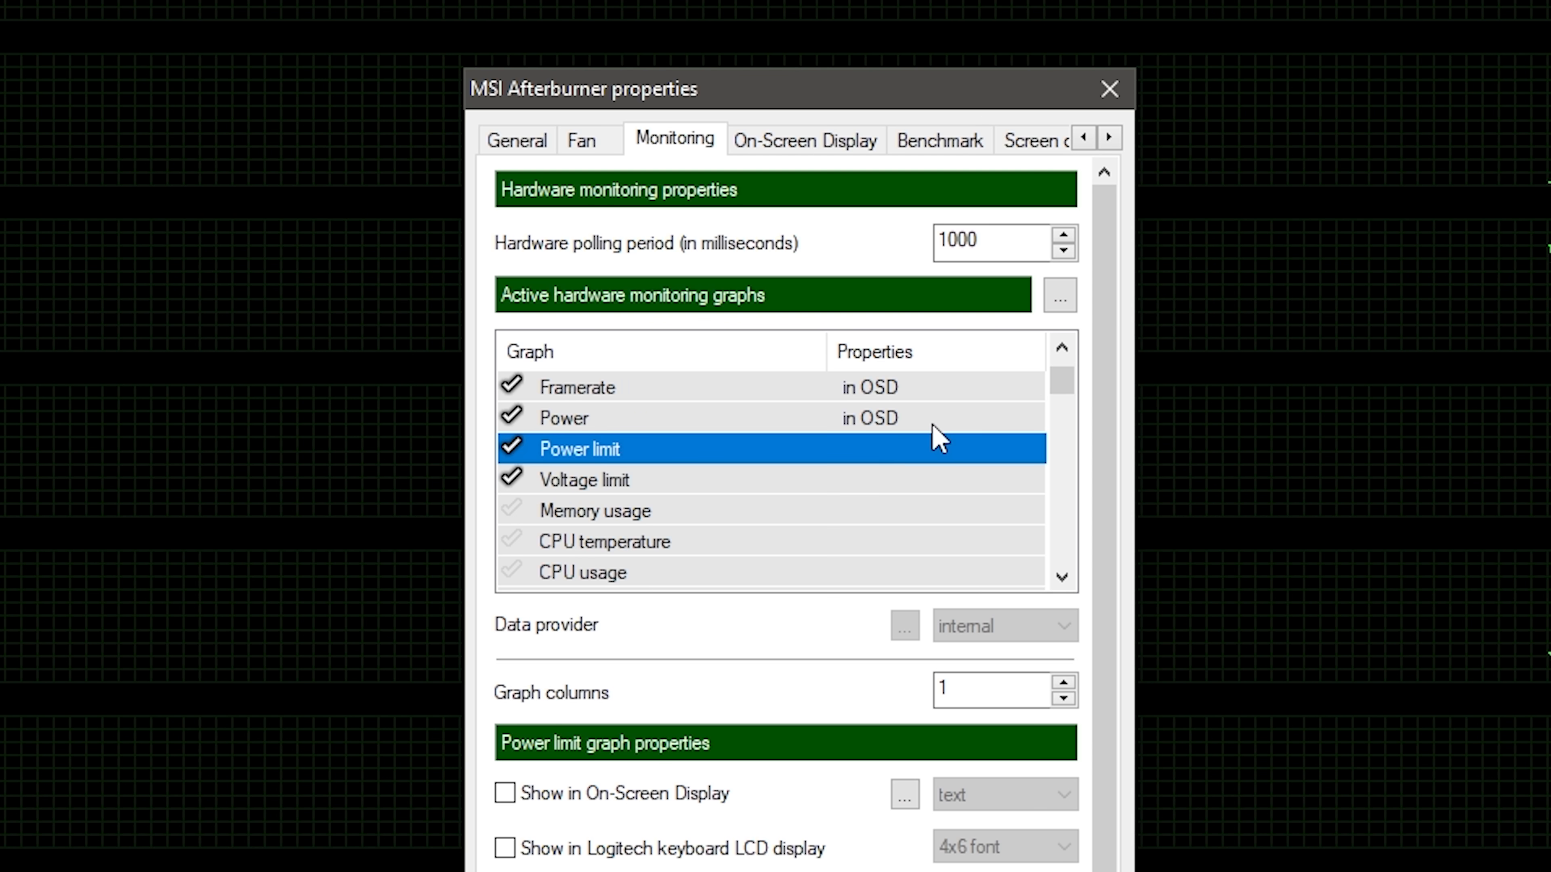
scroll("down", 3)
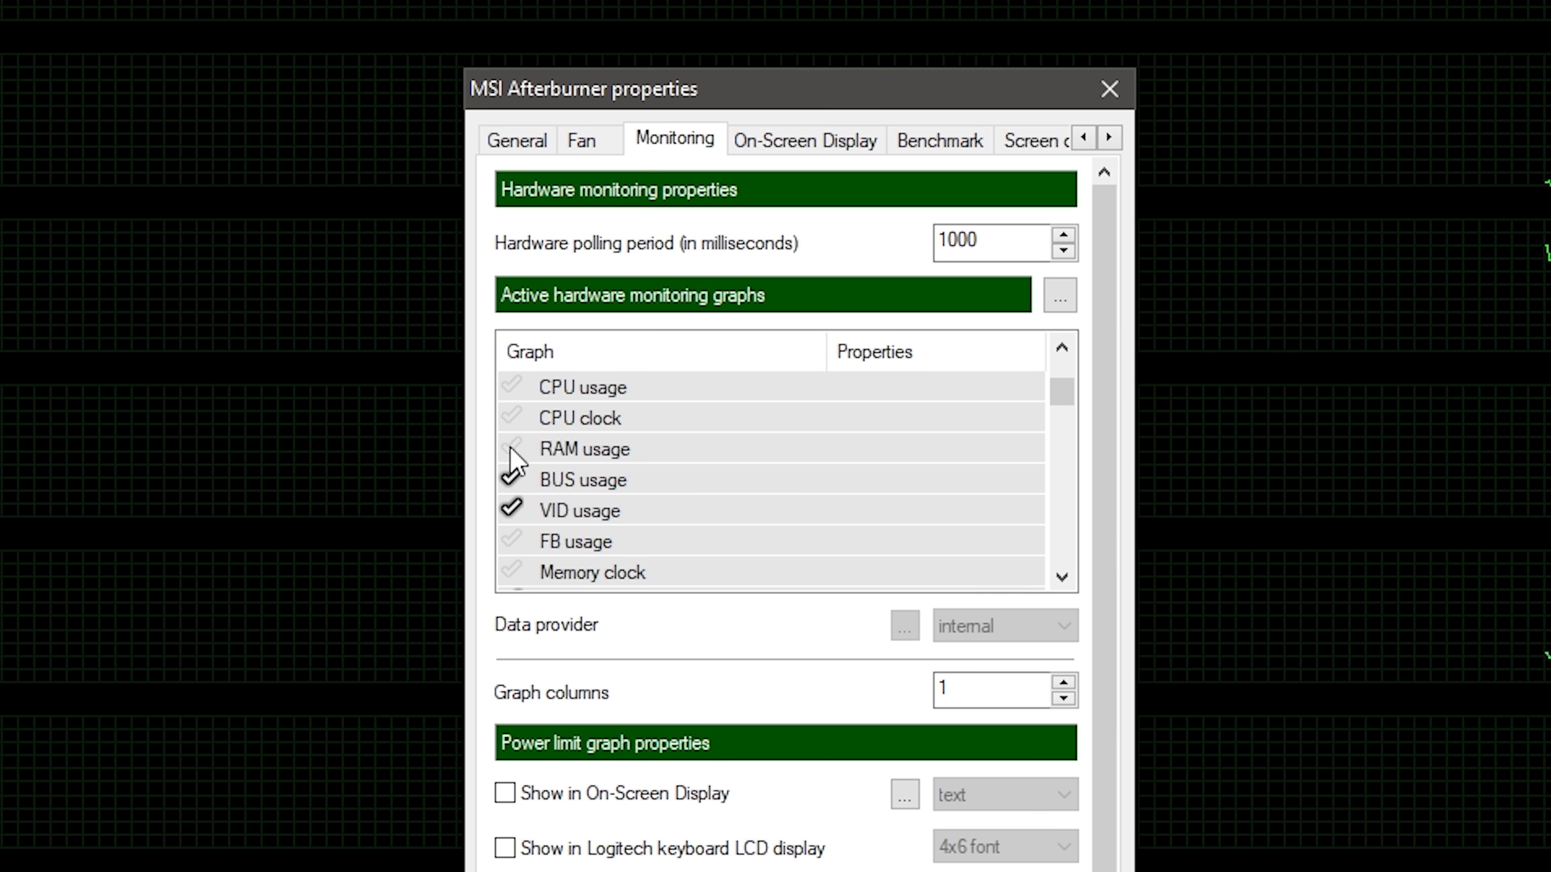